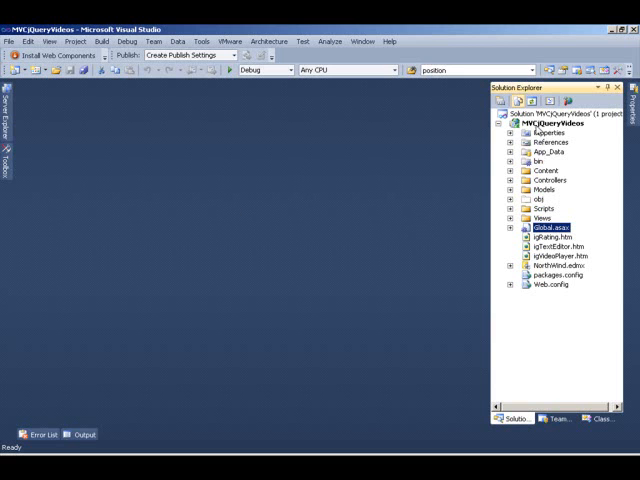
# - Add a new HTML page named igMaskEditor.htm that references jQuery, jQuery UI and ig.ui.min.js
pyautogui.rightClick(550, 128)
pyautogui.write('igMask.htm')
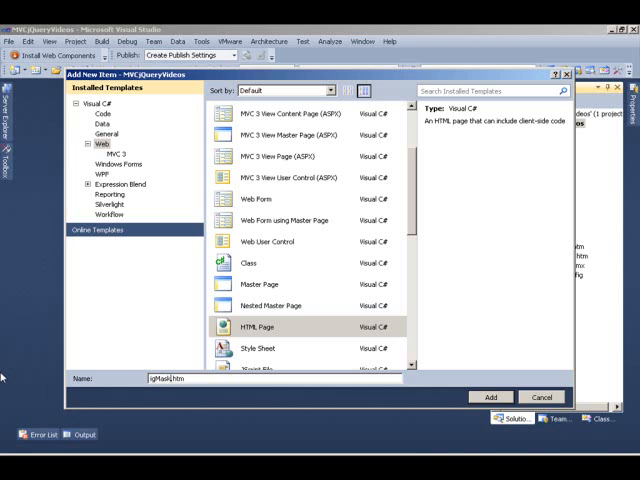
pyautogui.click(489, 396)
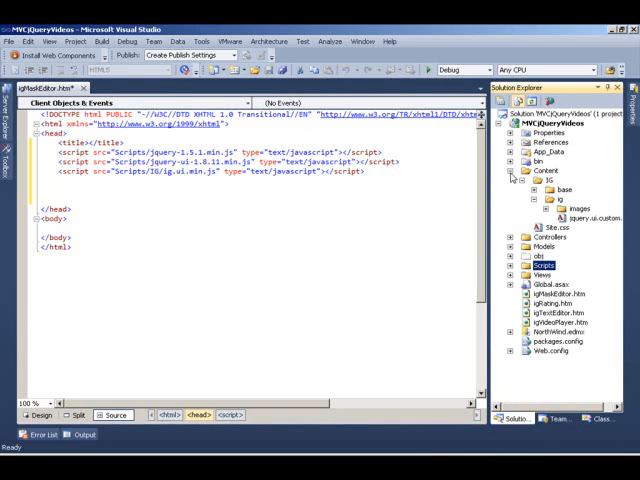
# - Link ig.ui.min.css and jquery.ui.custom.css in the igMaskEditor.htm head
pyautogui.click(538, 190)
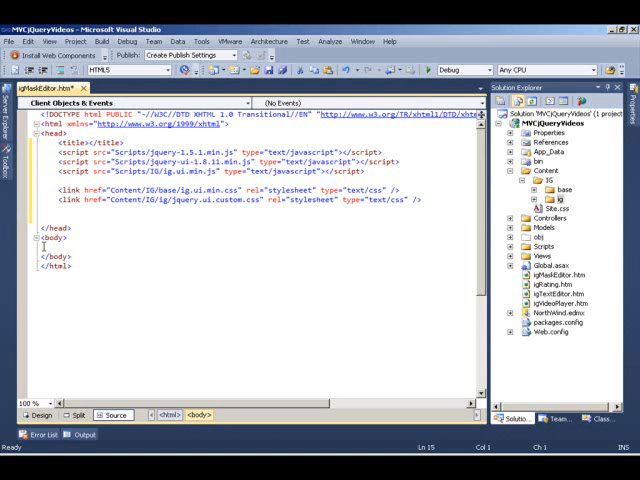
# - Add <div id="PhoneInput"></div> and <div id="SSNInput"></div> to the body
pyautogui.write('div')
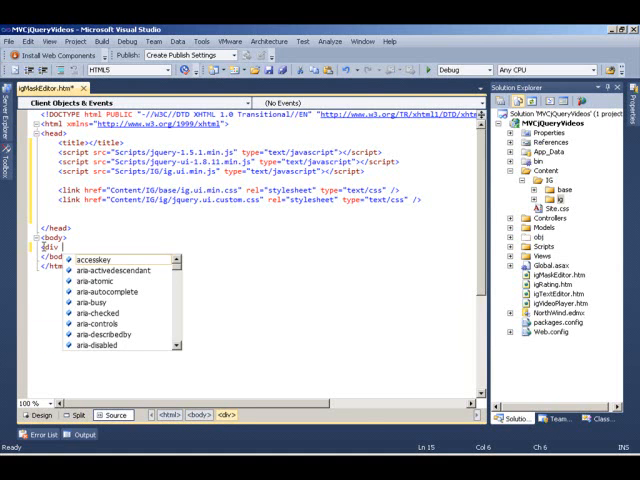
pyautogui.write('id=')
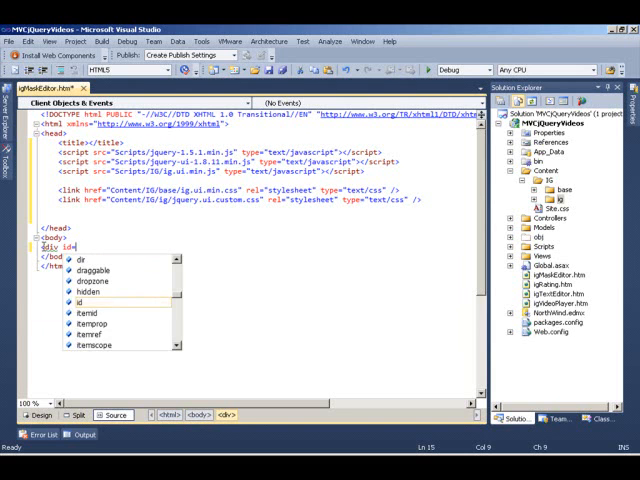
pyautogui.write('Phone"')
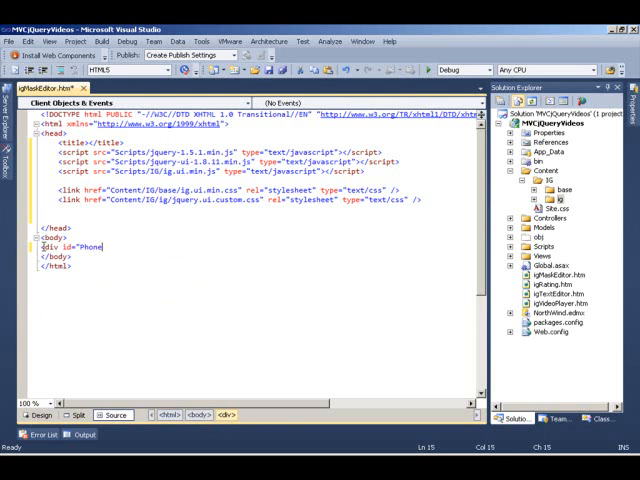
pyautogui.write('Input"></div>')
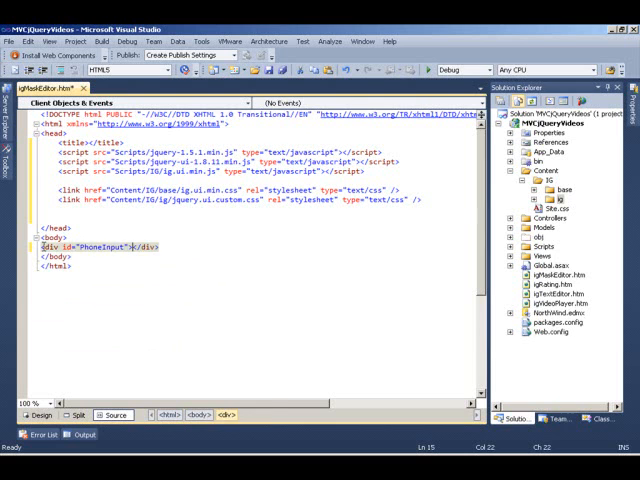
pyautogui.write('<div id="')
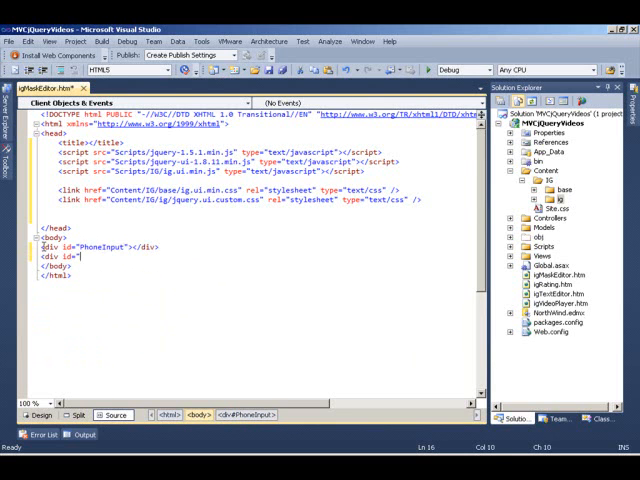
pyautogui.write('SSNInput"></div>')
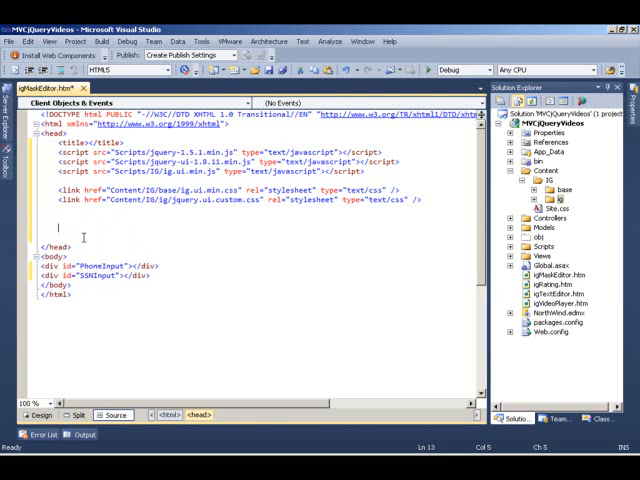
# - Add an empty <script></script> block to the page head
pyautogui.write('s')
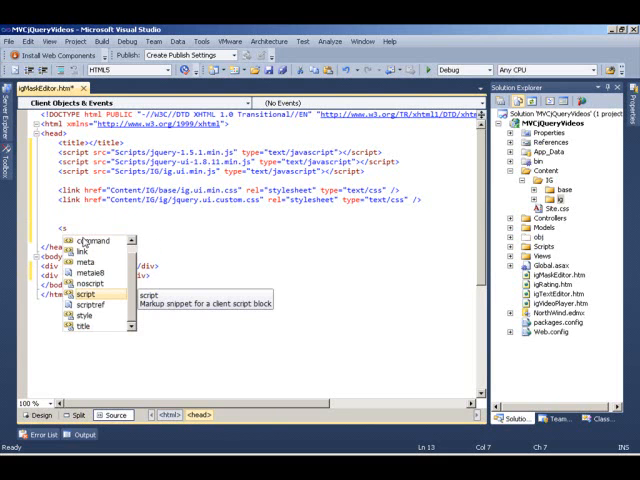
pyautogui.write('script')
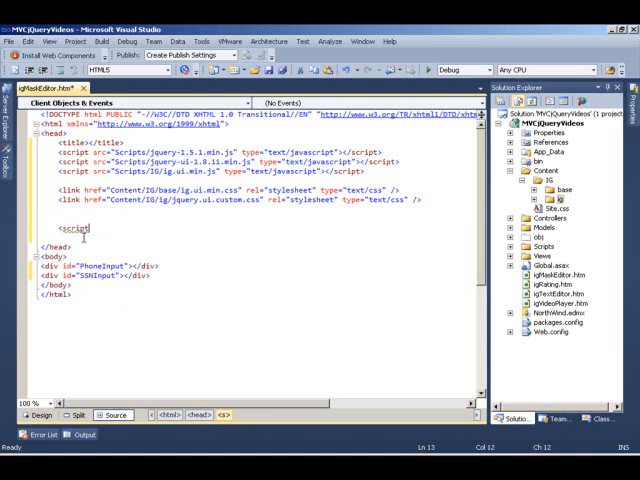
pyautogui.write('</script>')
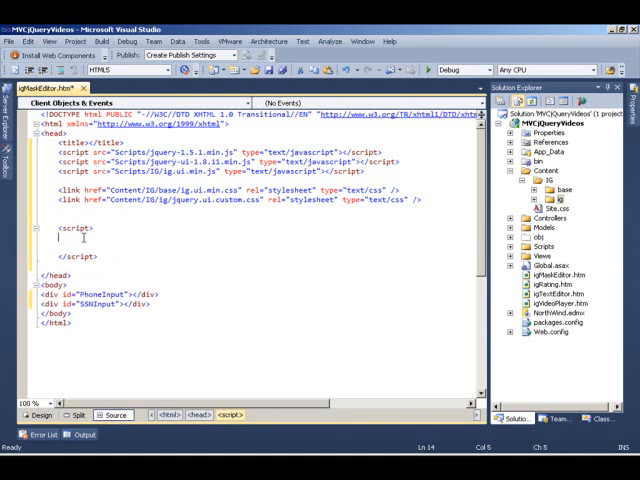
# - Write a $(function() { }) ready handler calling $("#PhoneInput").igMaskEditor()
pyautogui.write('$(')
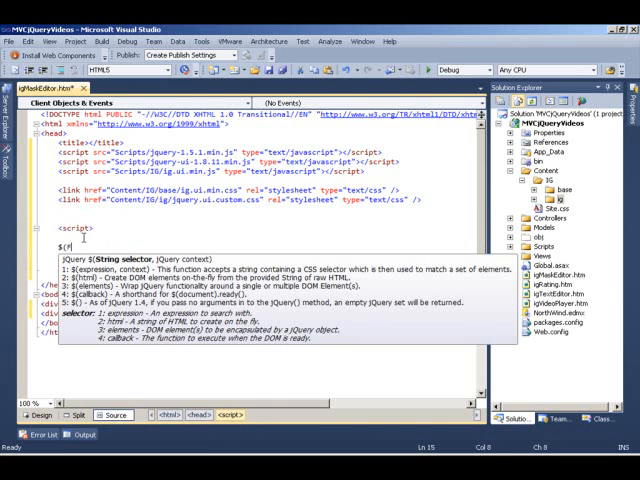
pyautogui.write('function(')
pyautogui.write('});')
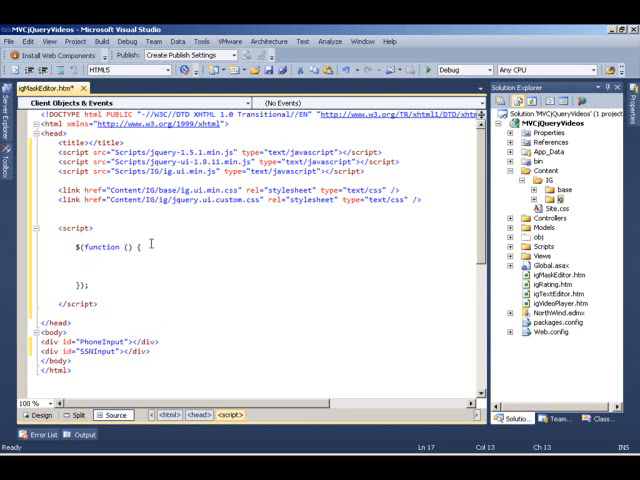
pyautogui.write('$("#')
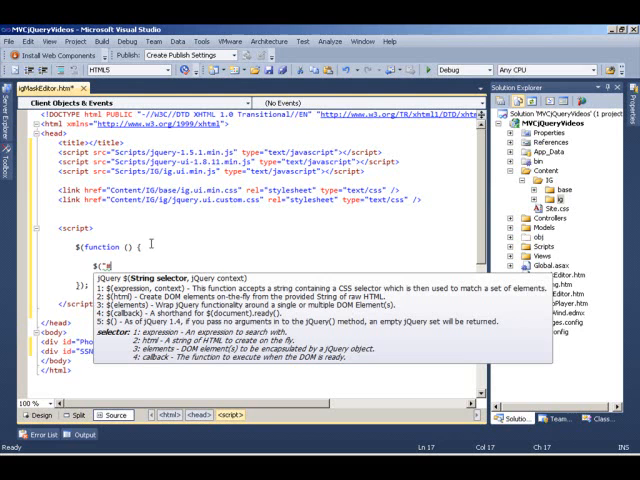
pyautogui.write('Ph')
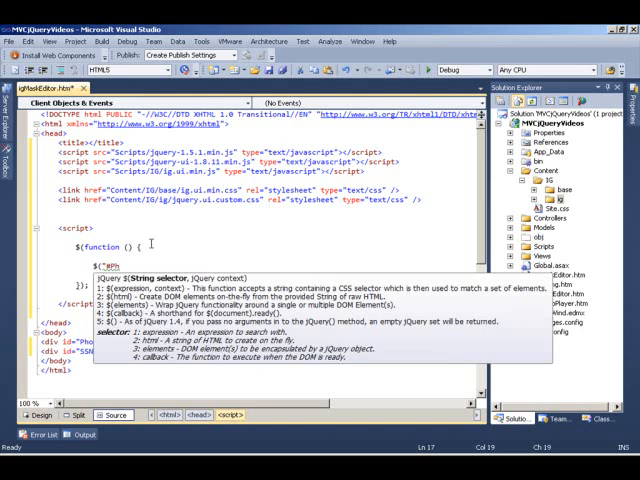
pyautogui.write('honeInput"')
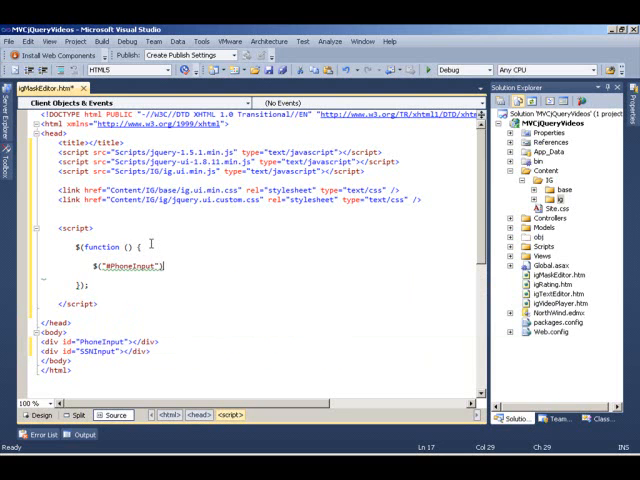
pyautogui.write('.ig')
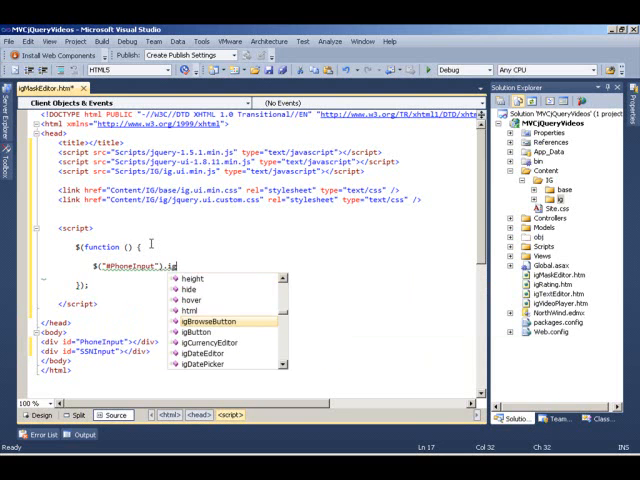
pyautogui.write('igMaskEditor({')
pyautogui.write('});')
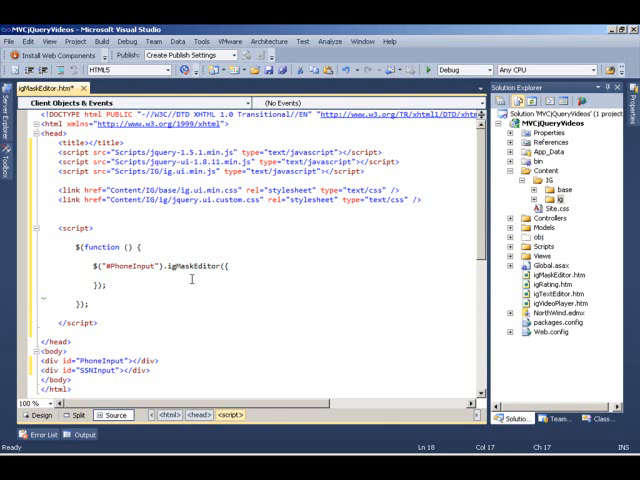
pyautogui.write('nell')
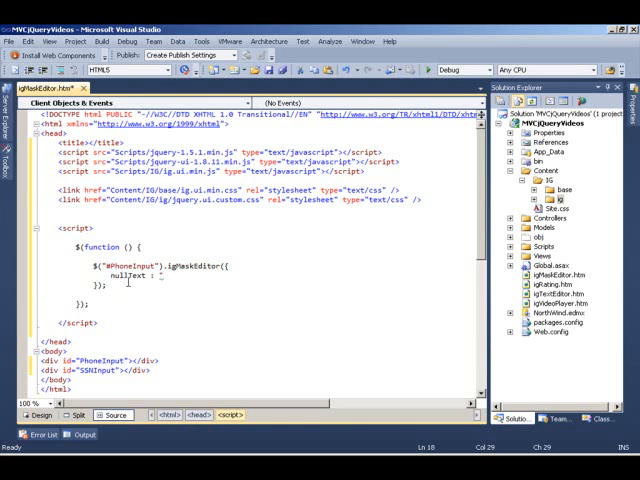
pyautogui.write('Enter Phone Number",')
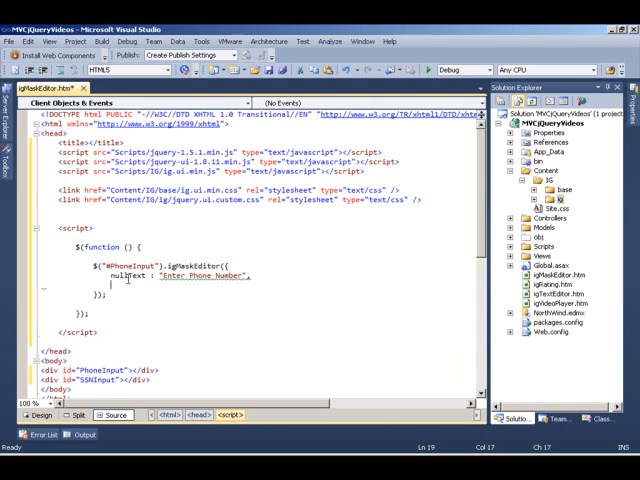
pyautogui.write('inputMask : "')
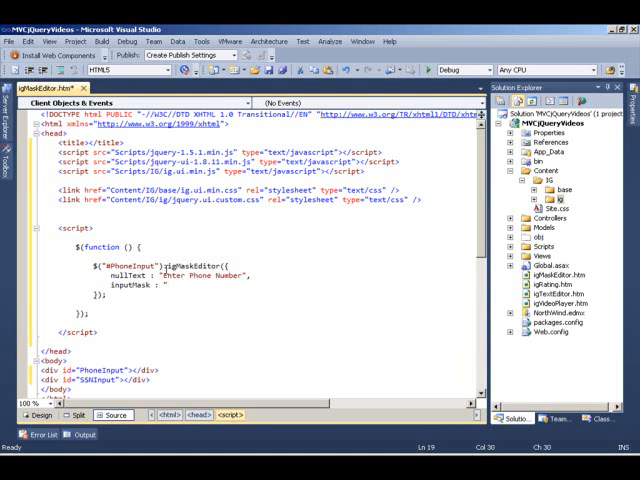
pyautogui.write('(')
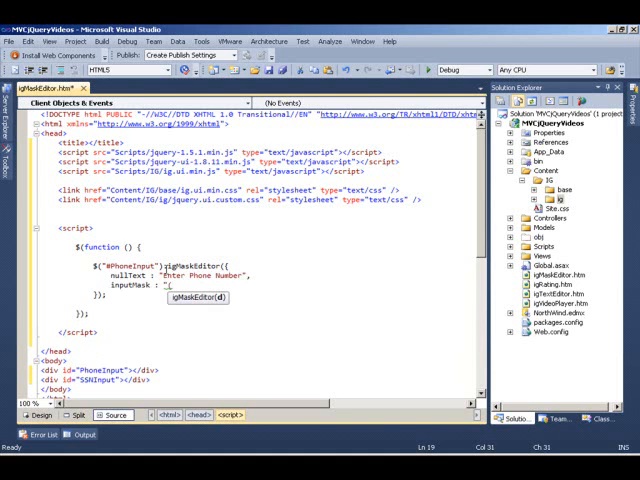
pyautogui.write('0')
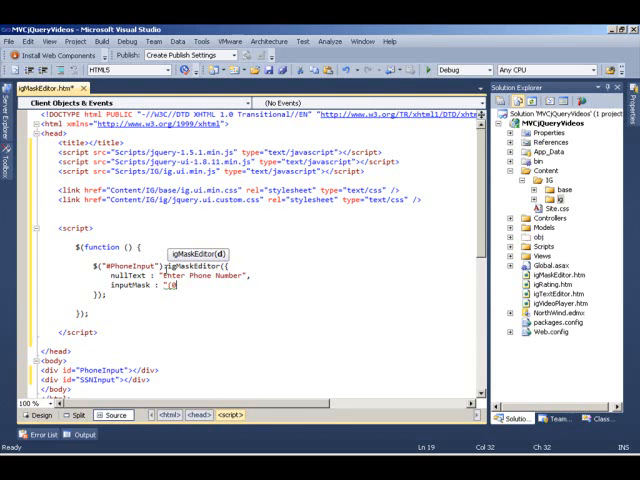
pyautogui.write('000)')
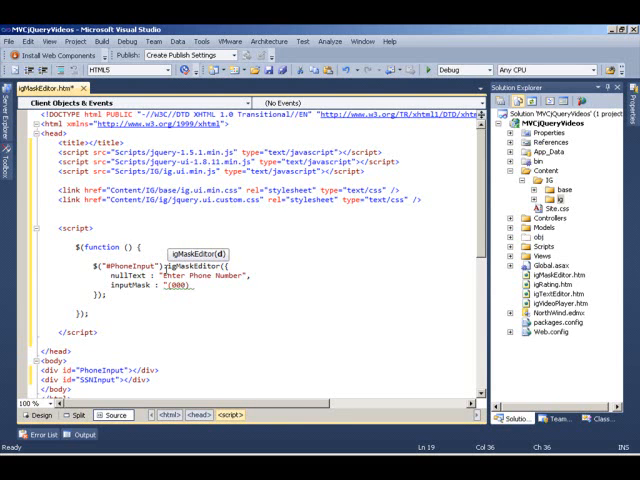
pyautogui.write('000')
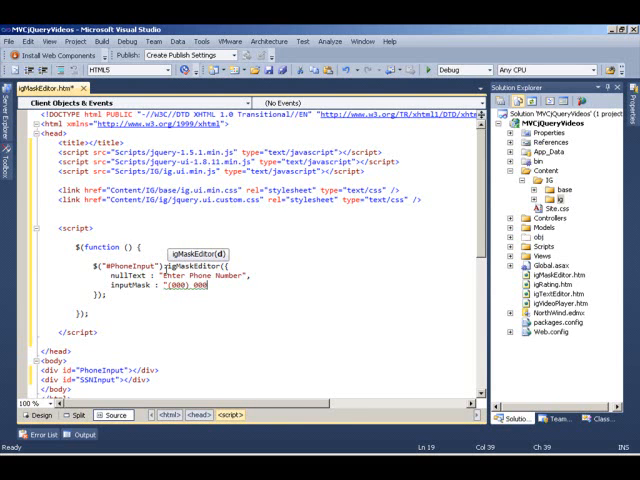
pyautogui.write('-0000",')
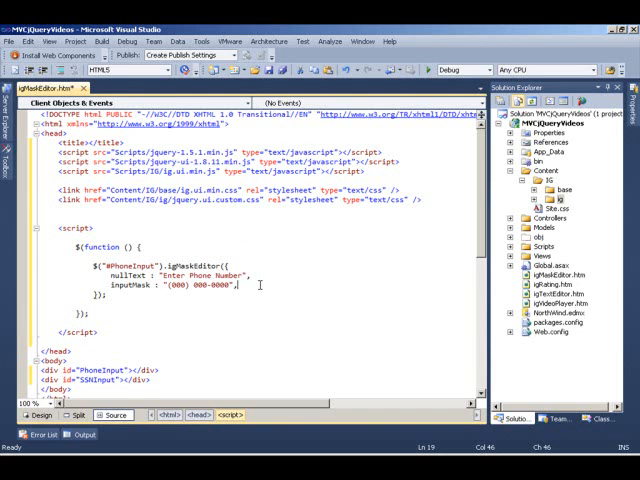
# - Set required: true and validatorOptions { onblur: true } on the Phone editor
pyautogui.write('req')
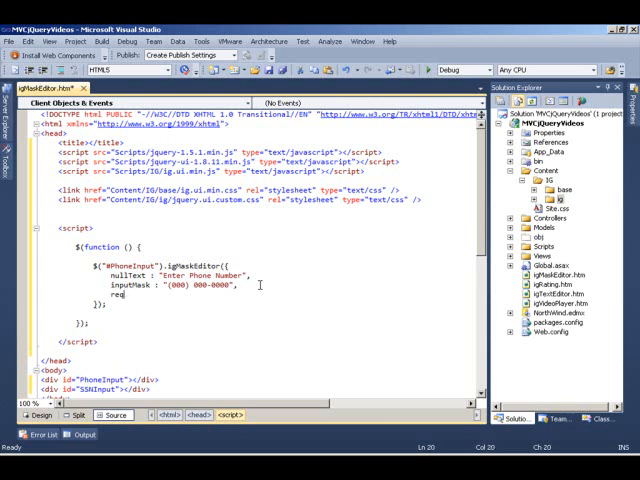
pyautogui.write('uired')
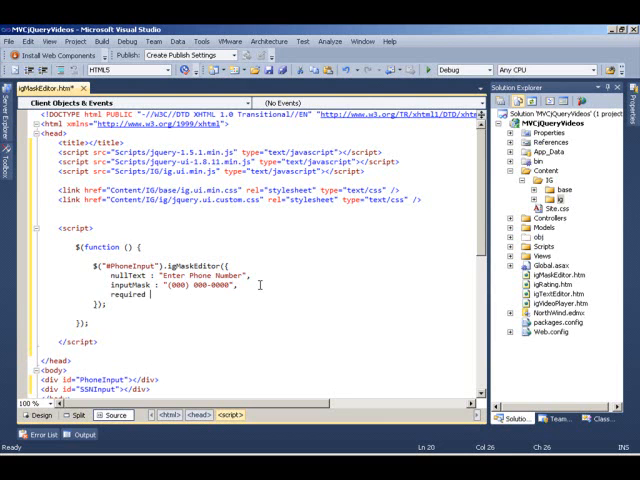
pyautogui.write('true,')
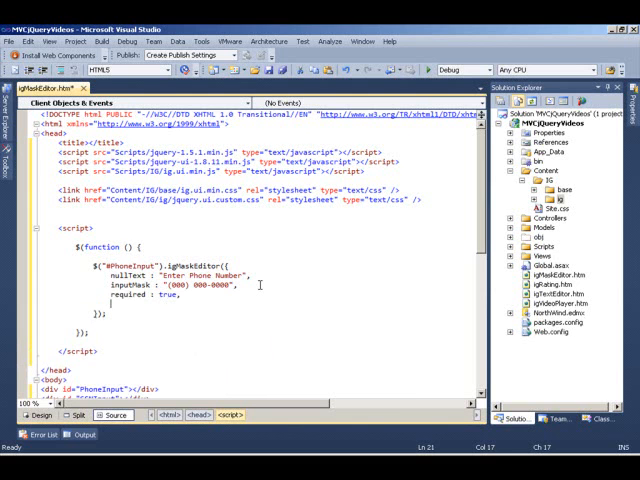
pyautogui.write('validator')
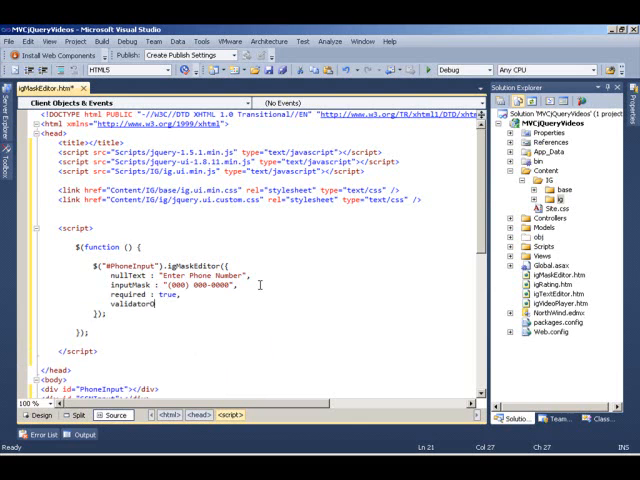
pyautogui.write('Options :')
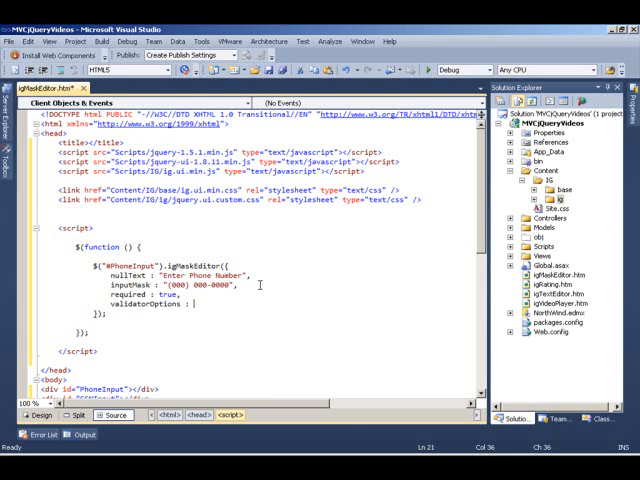
pyautogui.write('{ onblu')
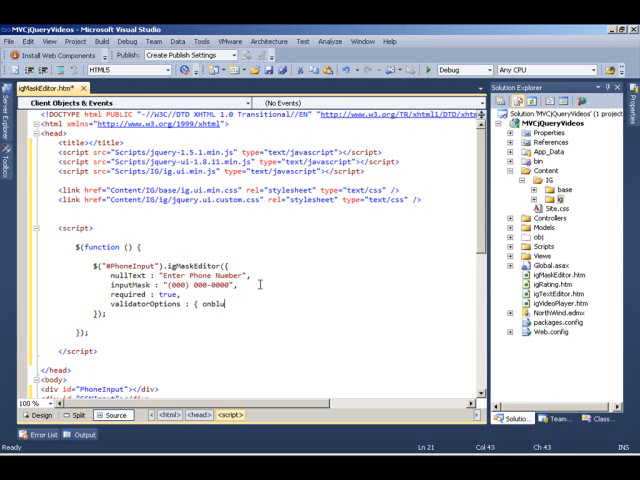
pyautogui.write('true')
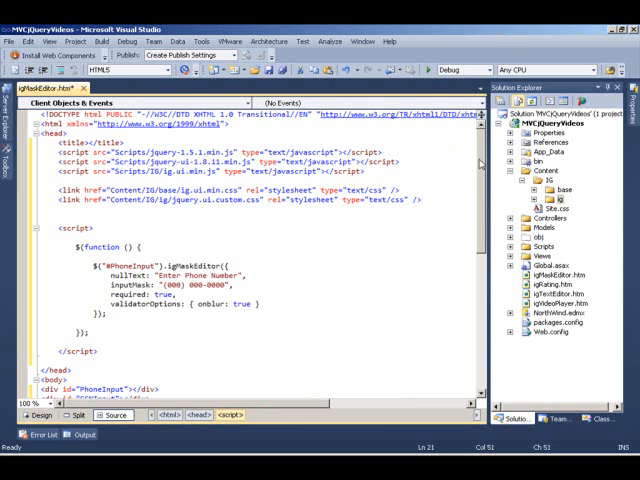
# - Add the SSNInput editor with mask "000-00-0000" and "Enter SSN Number" nullText, then save
pyautogui.scroll(-3)
pyautogui.write('inputMask: "000-00-0000",')
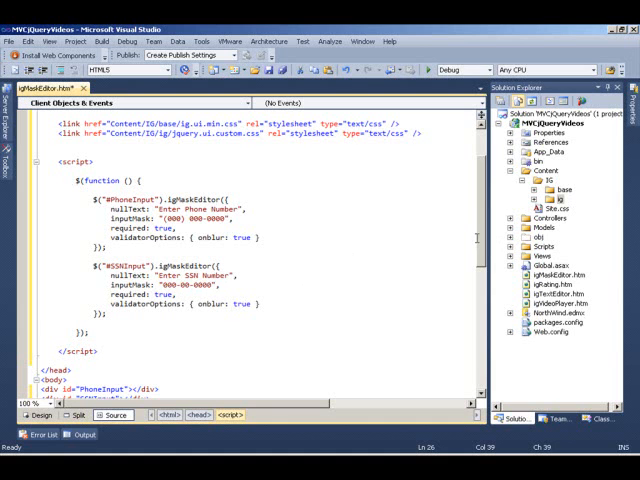
pyautogui.scroll(-3)
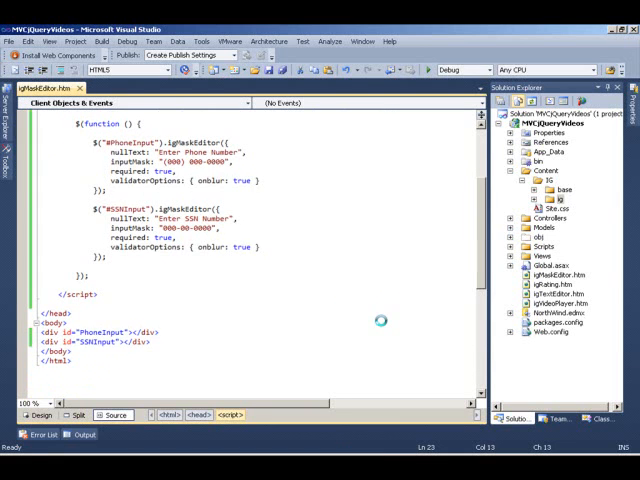
pyautogui.press('F5')
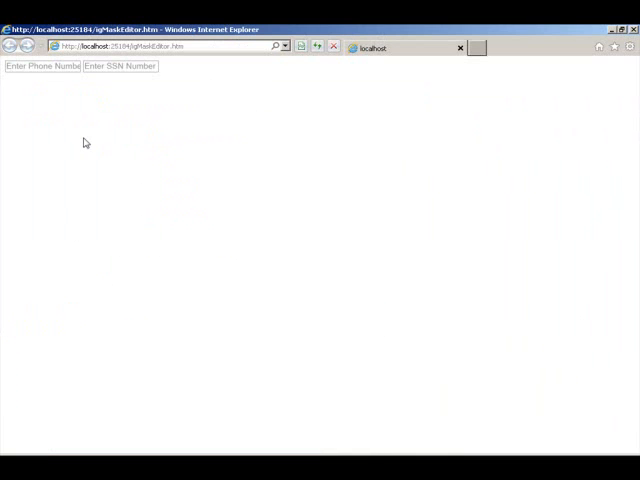
pyautogui.moveTo(106, 128)
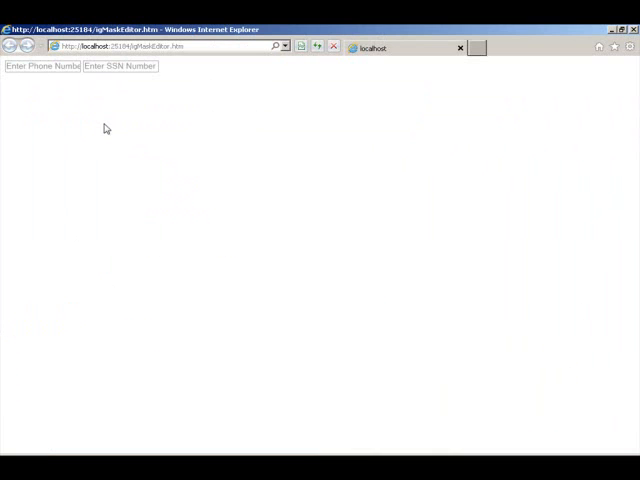
pyautogui.write('666) ___-____')
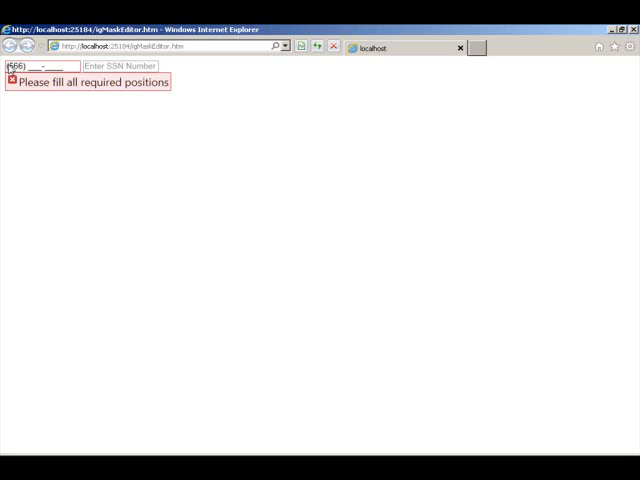
pyautogui.write('7')
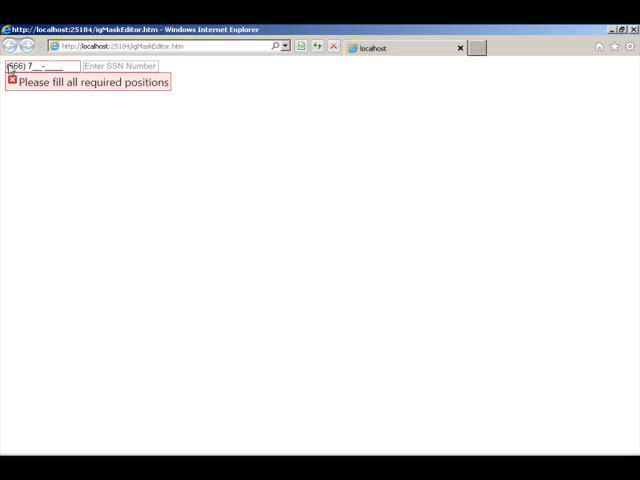
pyautogui.write('88-8888')
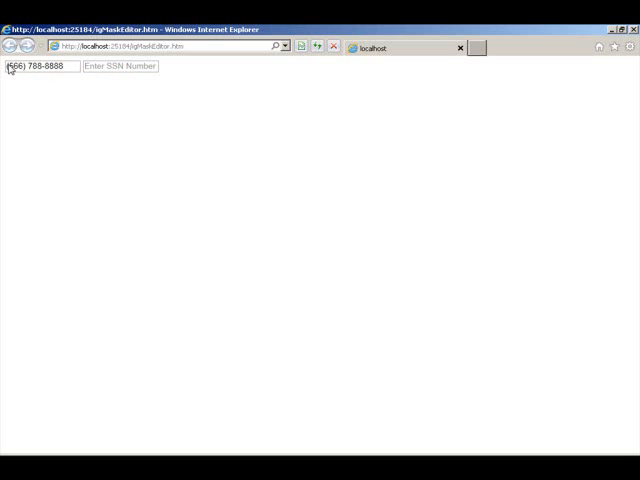
pyautogui.write('444-__-____')
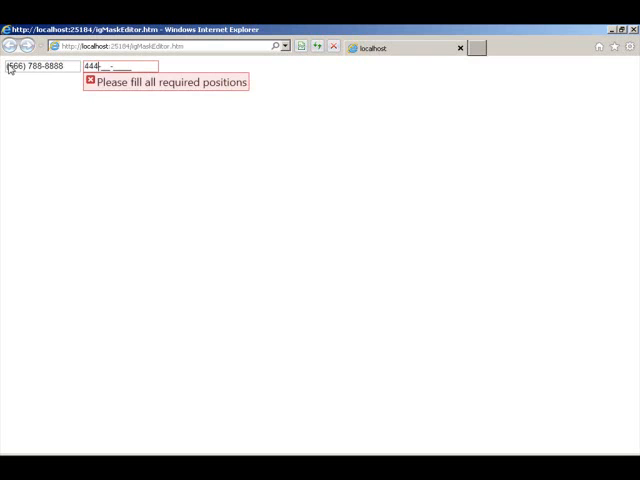